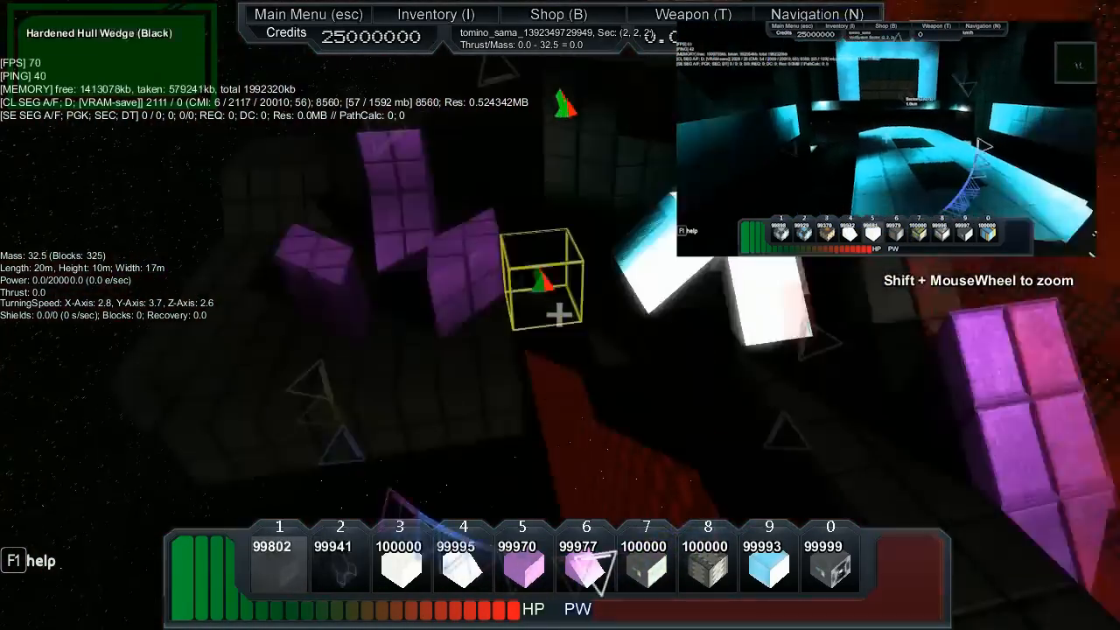
- Fly the build camera out through the hull and show the /giveid chat message
key("i")
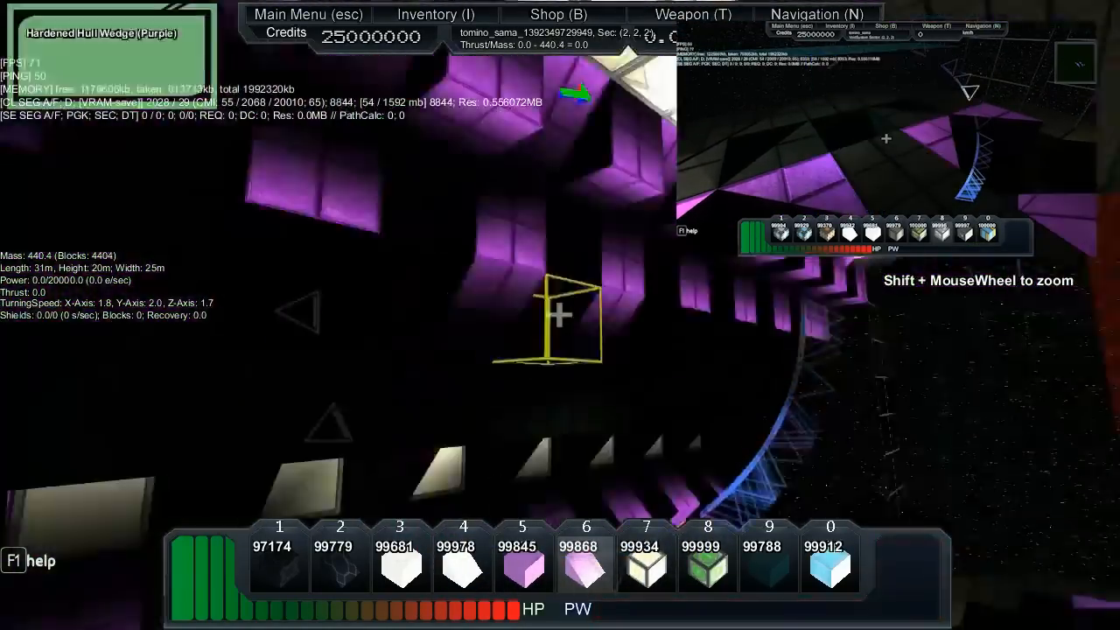
left_click(435, 14)
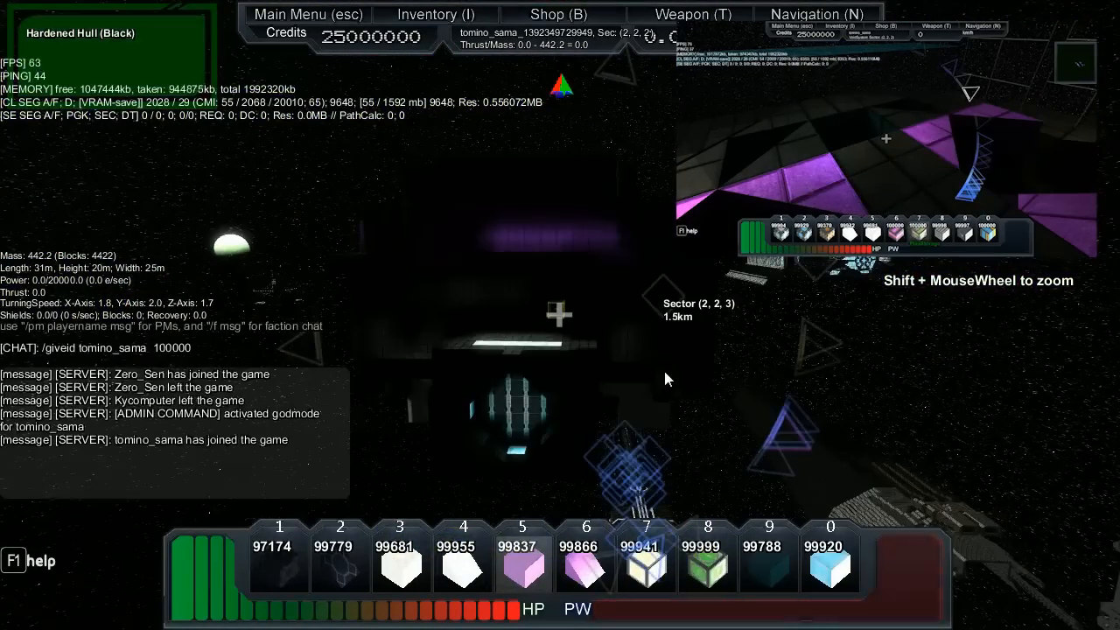
- Return inside near the lit white cross and open the Inventory tab
left_click(435, 14)
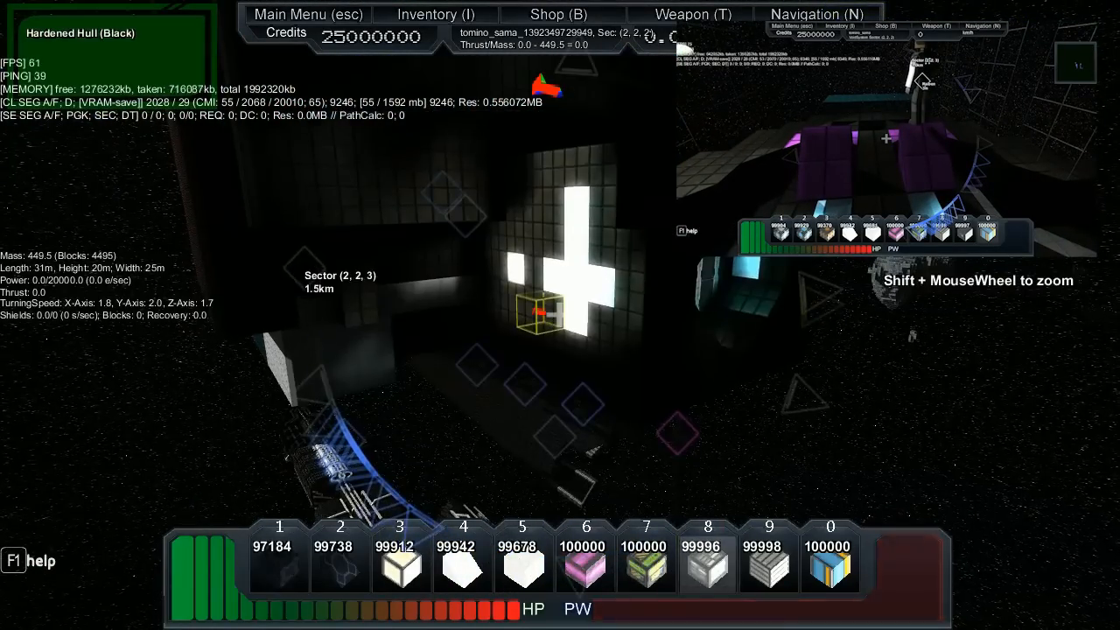
left_click(435, 14)
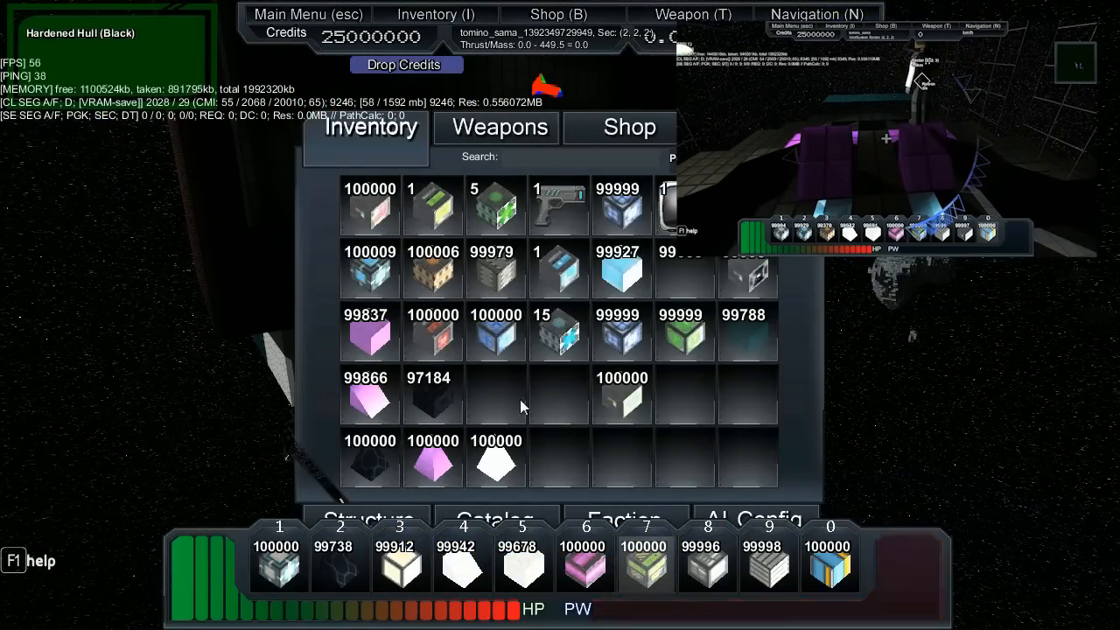